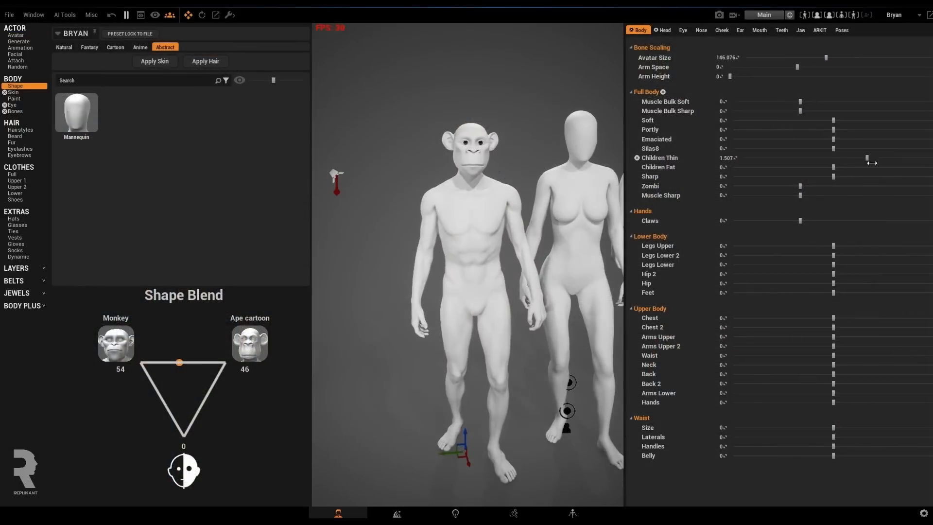
Give Bryan the ShirtBusiness outfit and drag the Shirt with pants adjustment slider
click(12, 92)
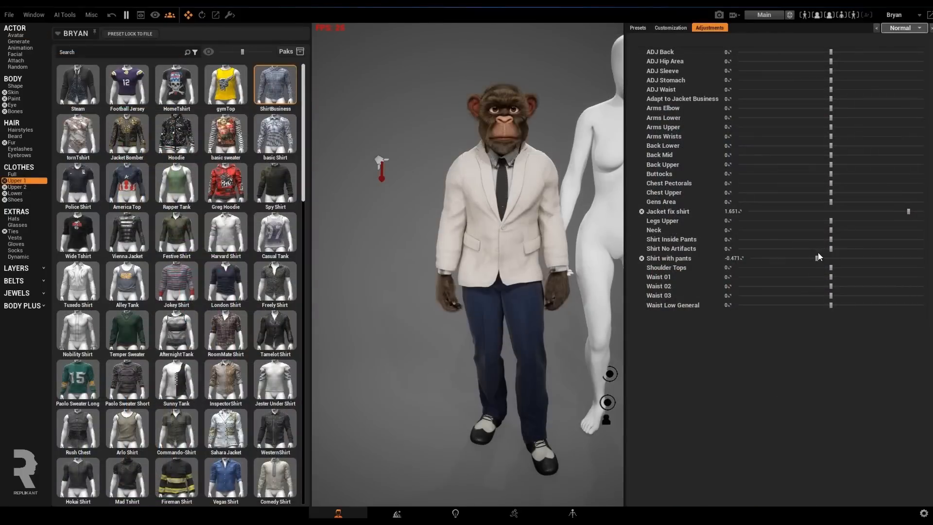
drag(830, 258, 788, 258)
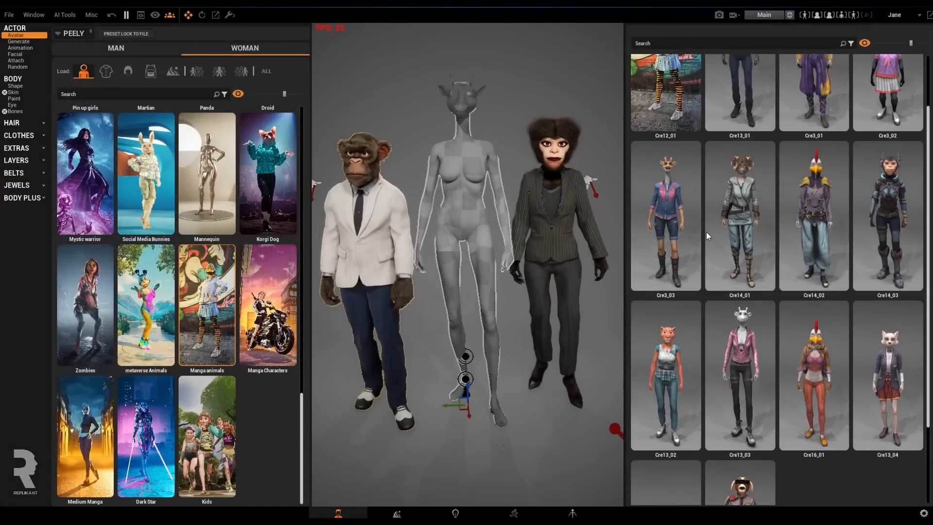
Load a base avatar for Peely and slim the body with the Shape sliders
click(14, 92)
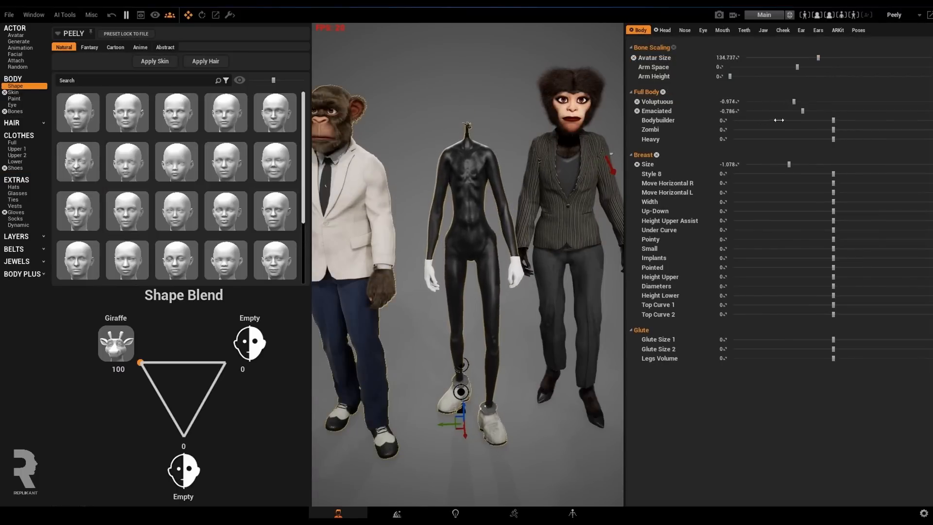
drag(789, 101, 769, 101)
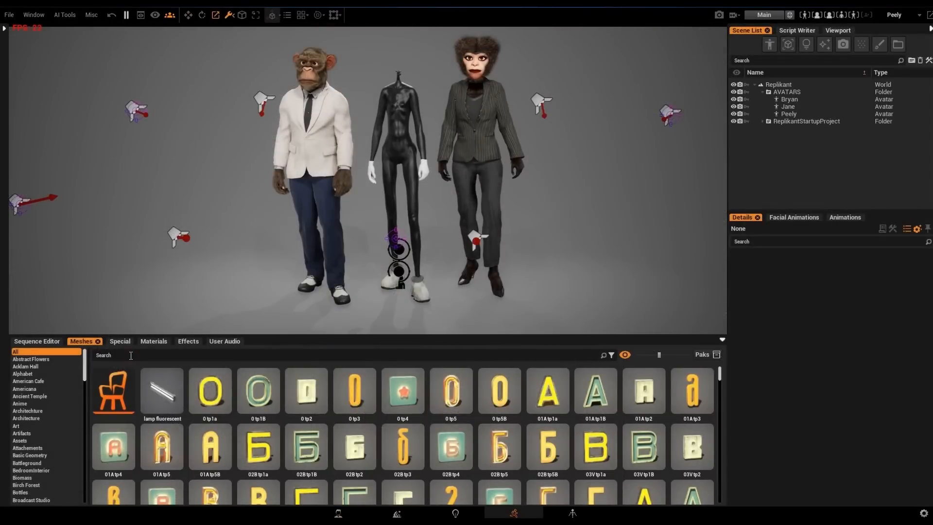
Add a banana mesh parented to Peely's pelvis, scaled to 0.15, and enable animations
text(banana)
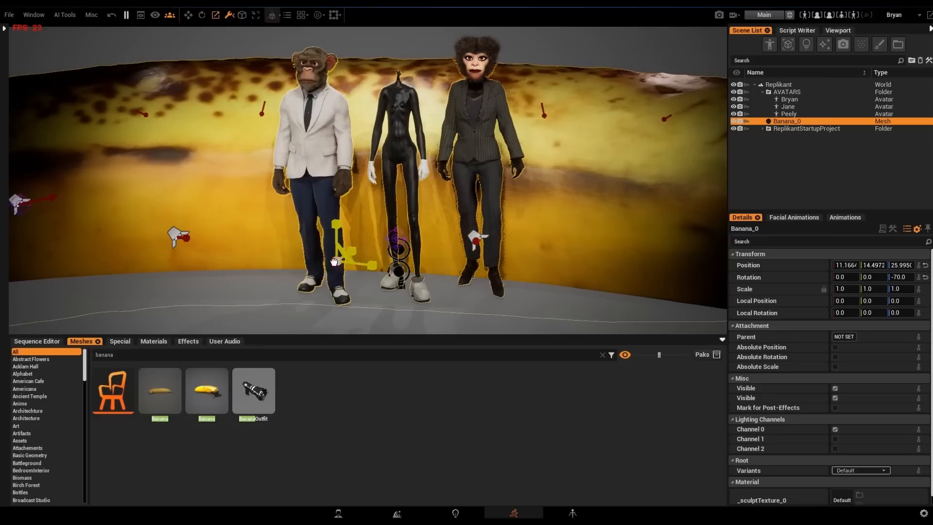
click(37, 341)
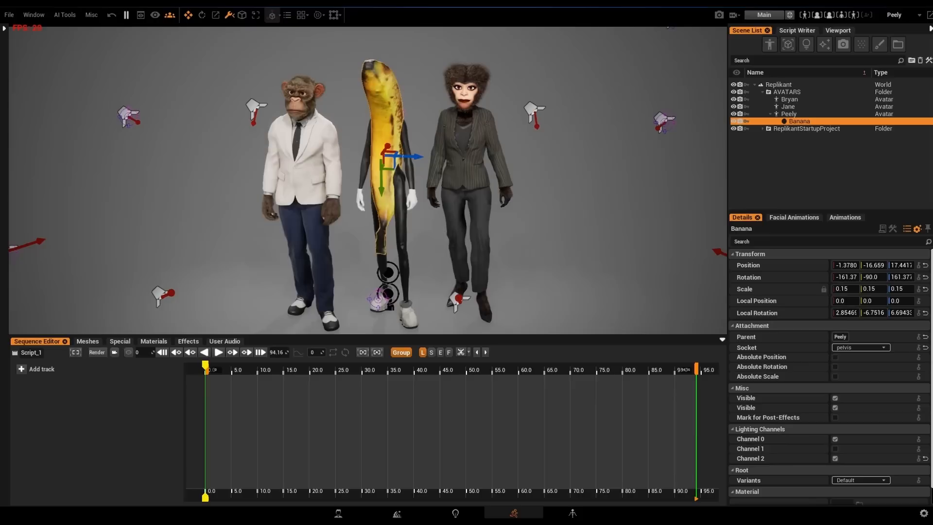
click(126, 15)
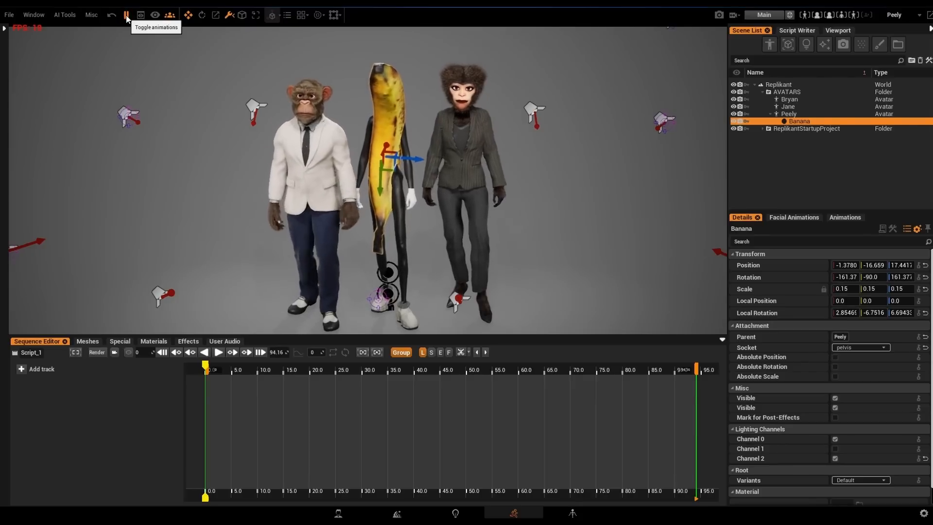
click(797, 30)
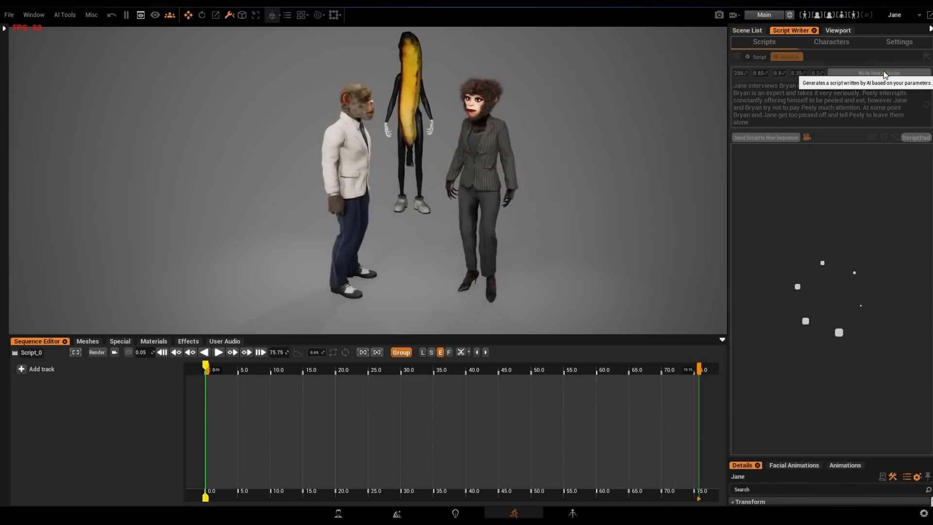
Generate a banana-peeling interview script with AI and send it to a new sequence
click(879, 73)
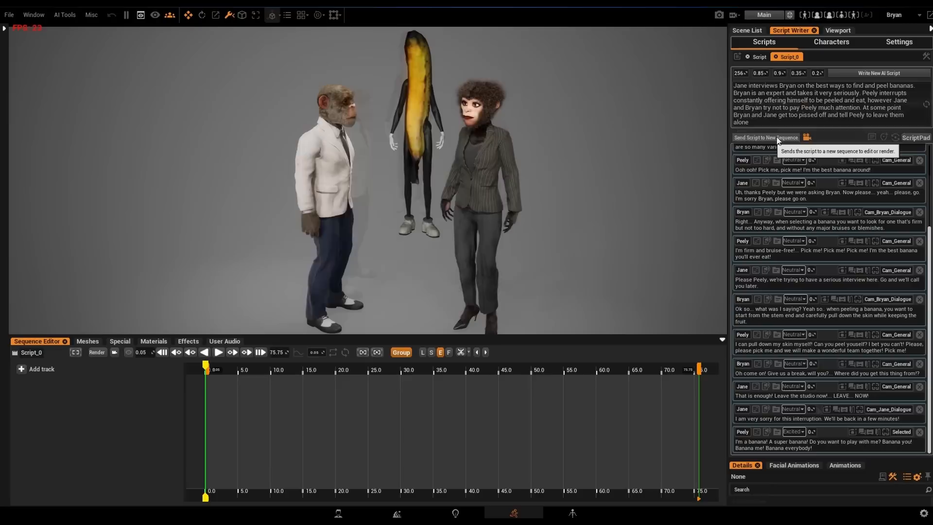
click(766, 137)
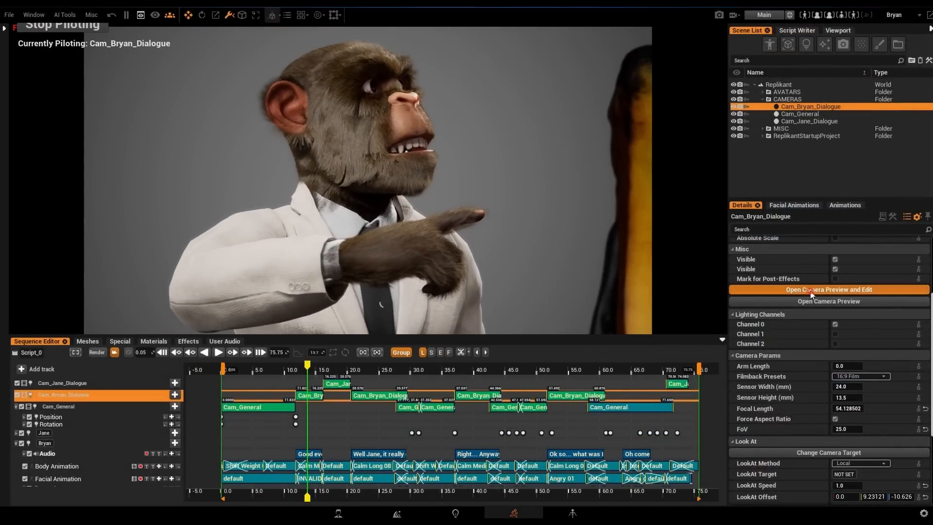
Adjust Cam_Bryan_Dialogue's LookAt Offset and change the animation of Peely's body clip
click(828, 289)
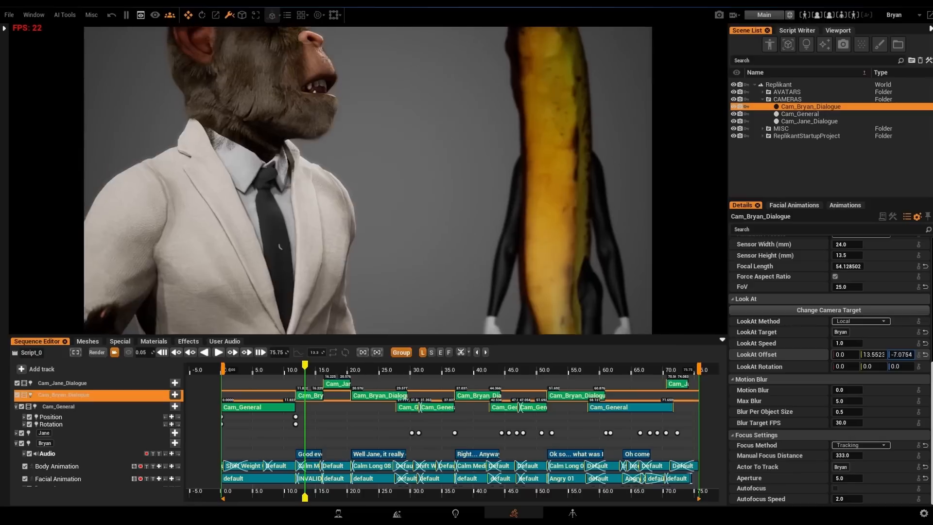
click(808, 121)
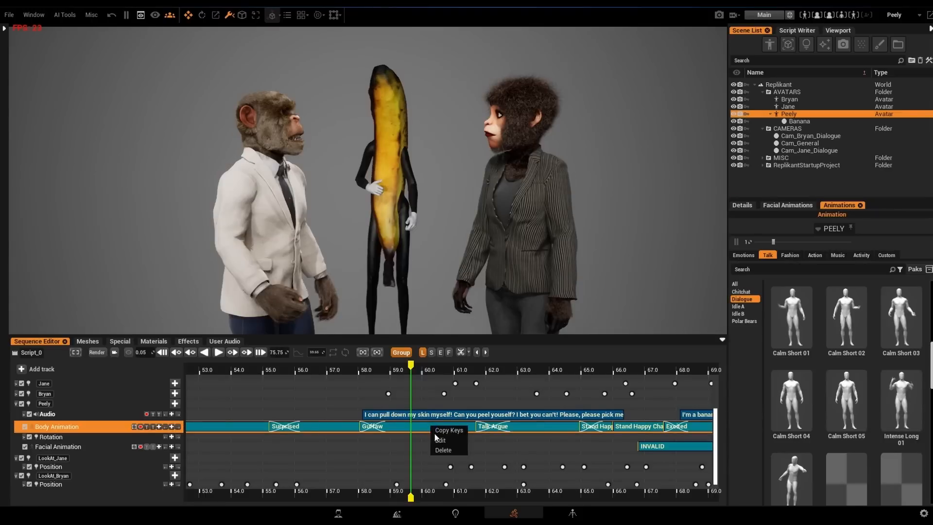
click(440, 440)
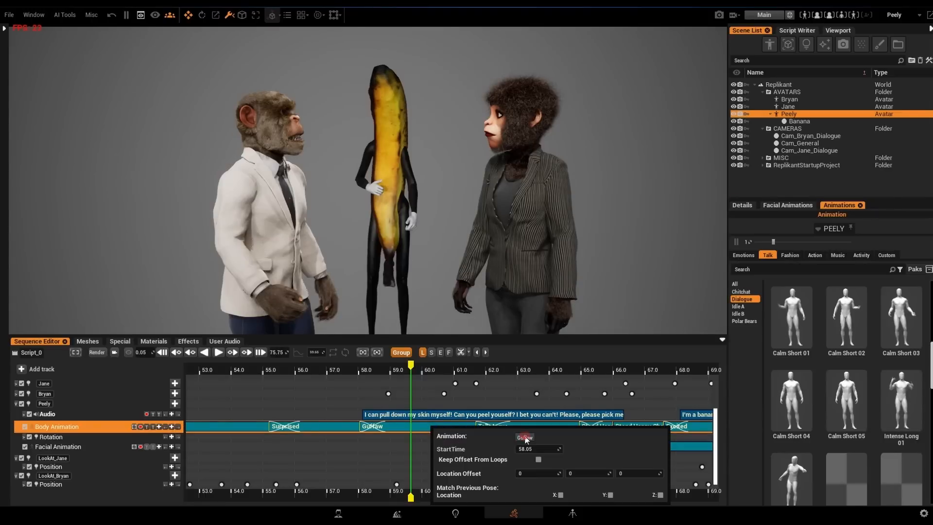
click(9, 15)
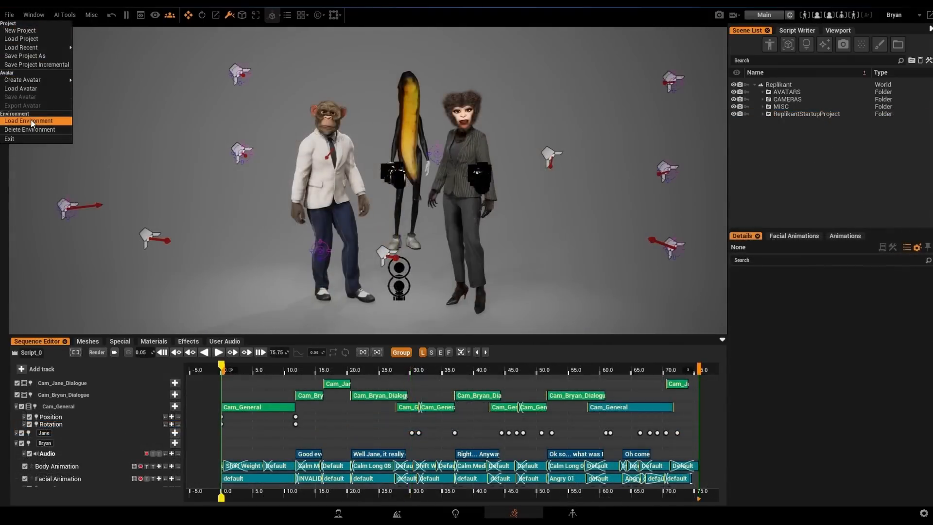
Search the environment levels for 'studio' and load a studio level
click(29, 120)
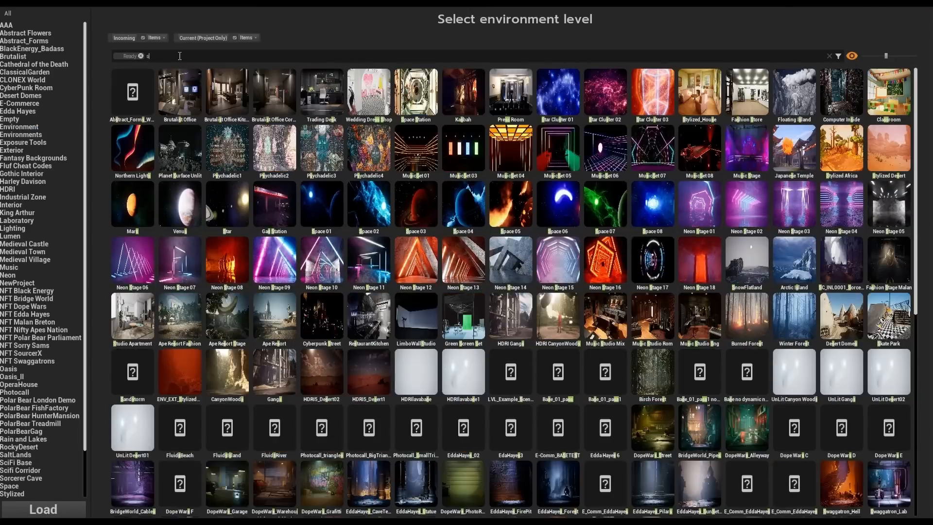
text(studi)
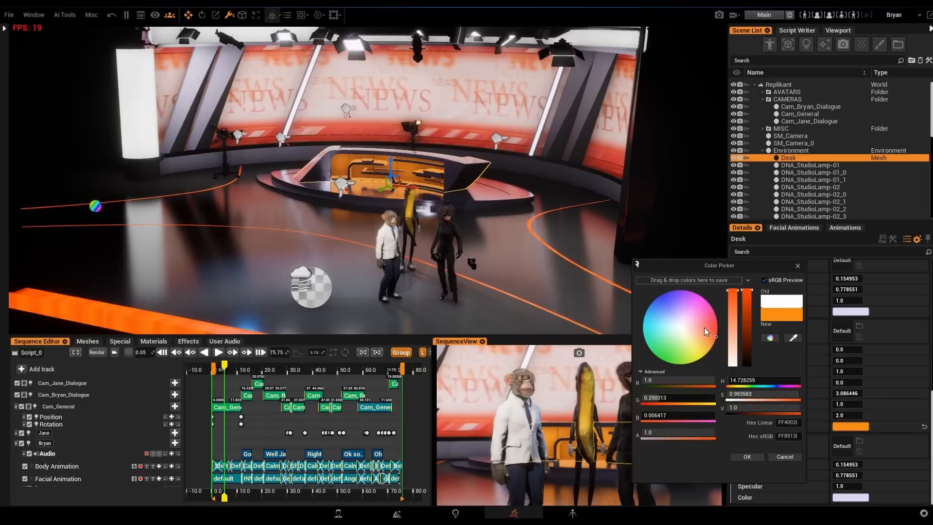
Tint the Desk material's Color Tint red-orange in the Color Picker
click(718, 327)
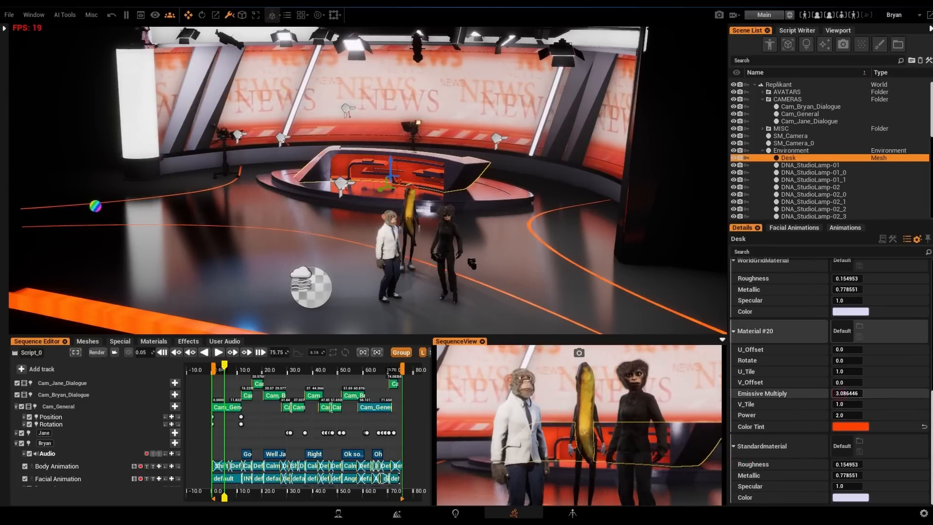
click(791, 136)
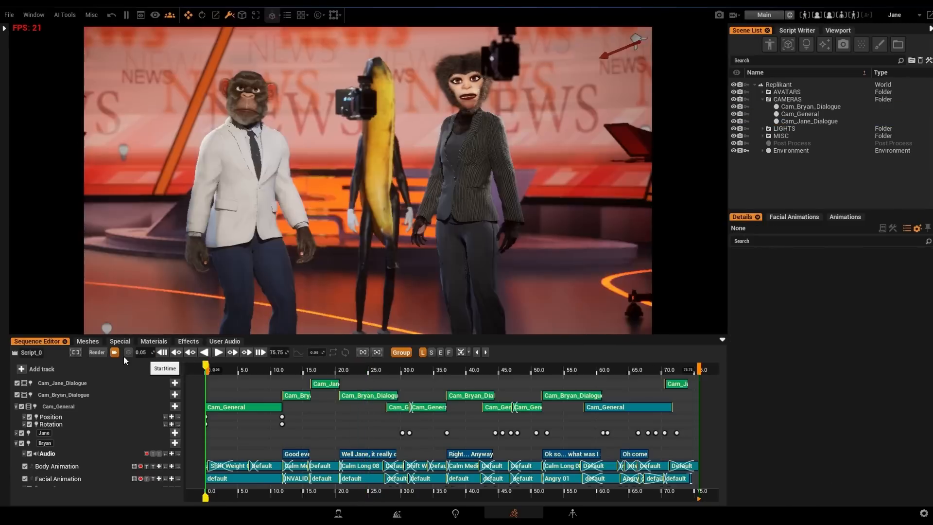
Render the sequence as 'Bananas', a 1920x1080, 30 FPS MP4 movie
click(114, 352)
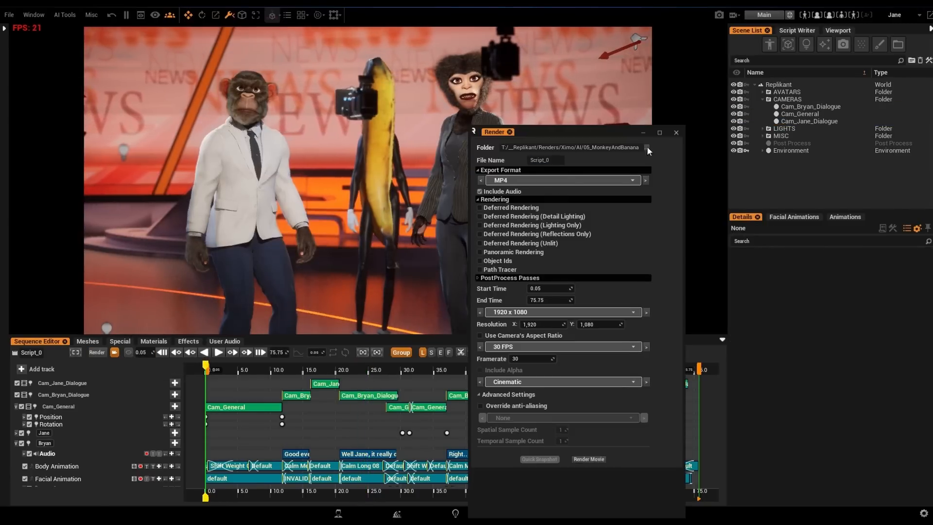
text(Bananas)
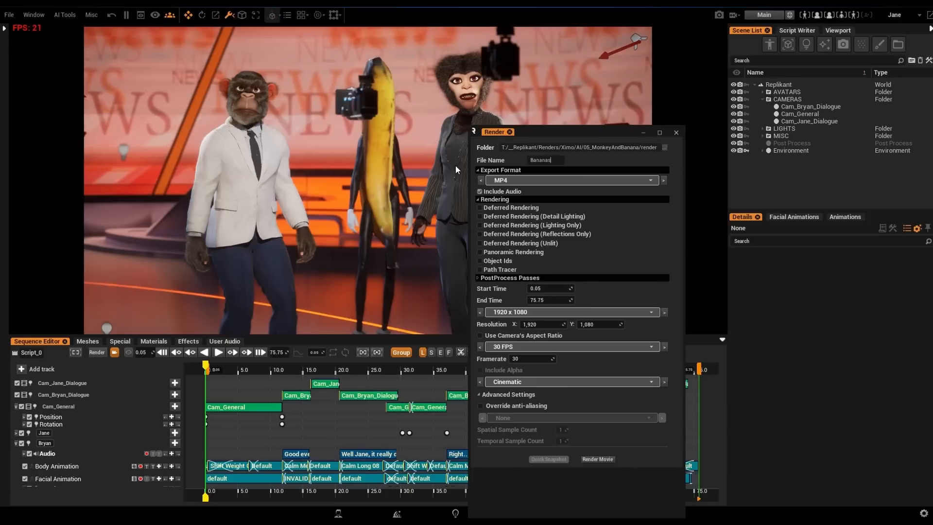
click(573, 180)
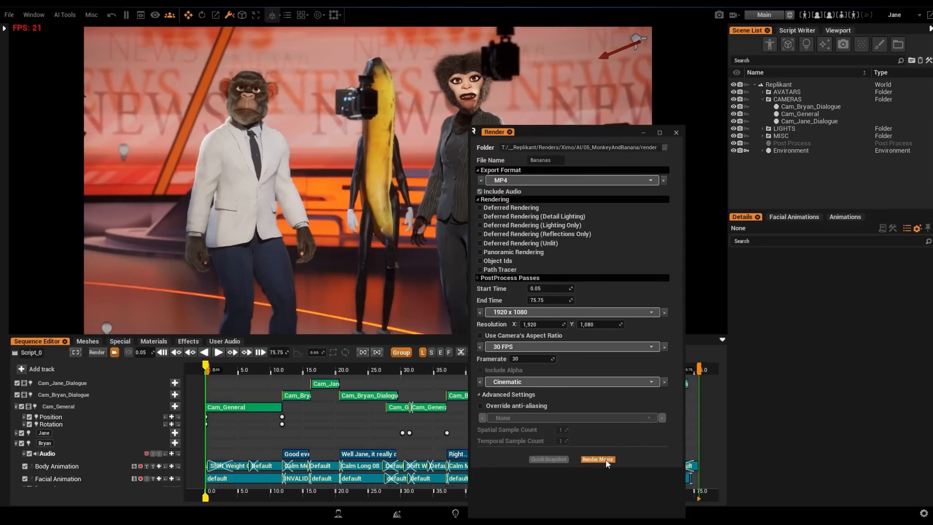
click(598, 460)
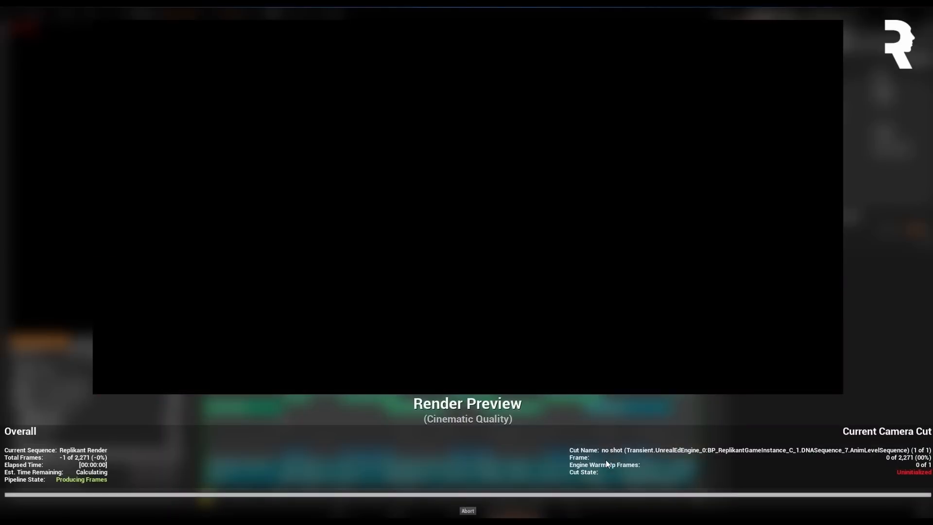